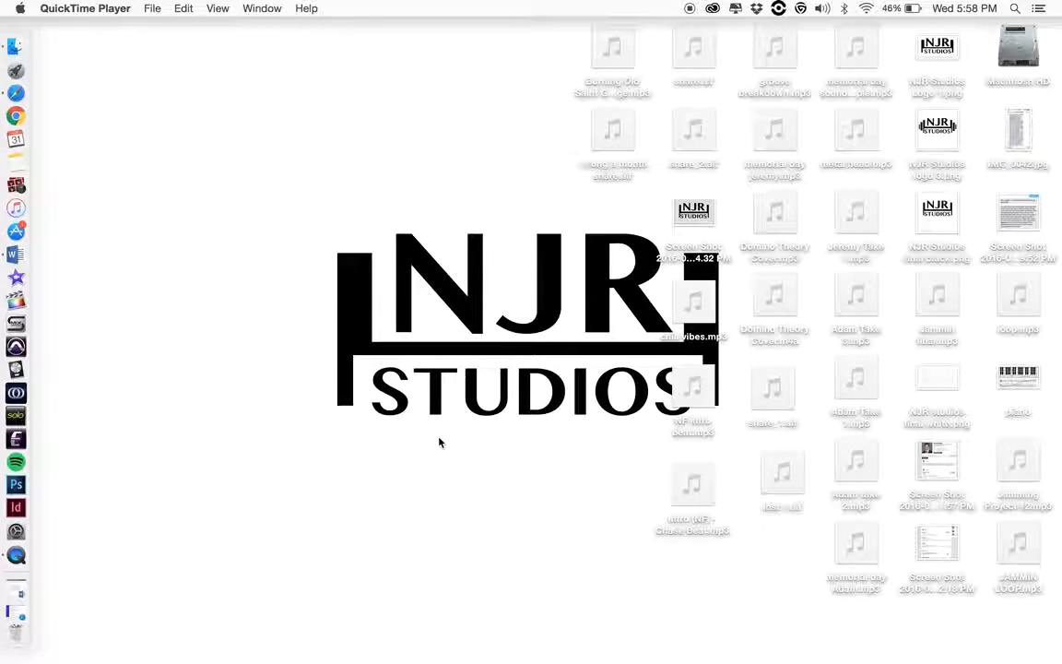
mouse_move(517, 309)
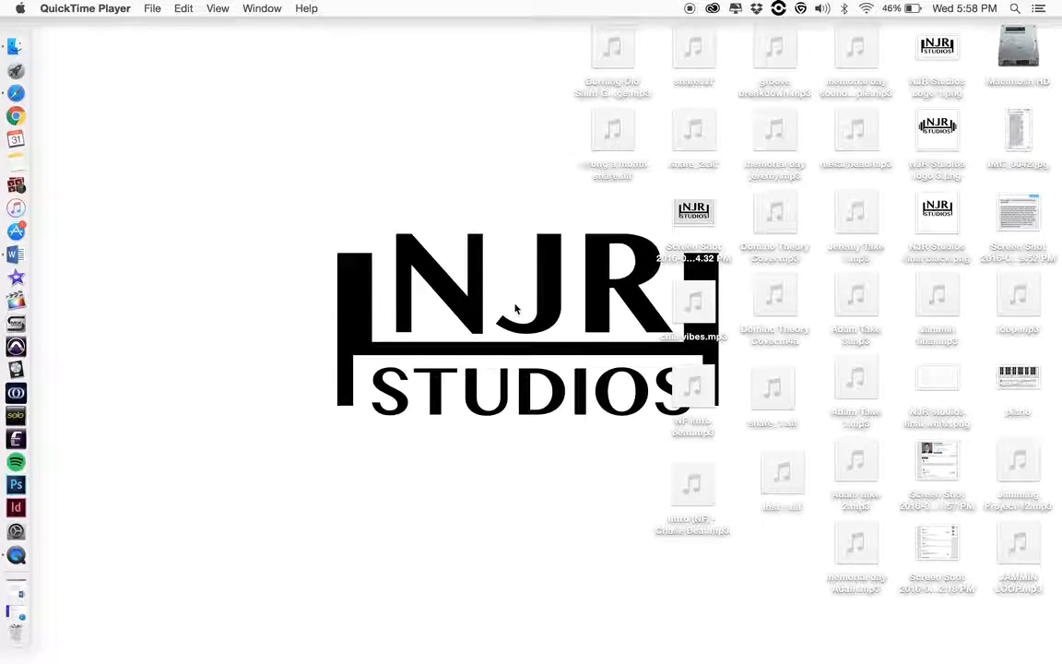
Open About This Mac to show OS X Yosemite 10.10.5 and the MacBook Pro hardware specs.
click(85, 8)
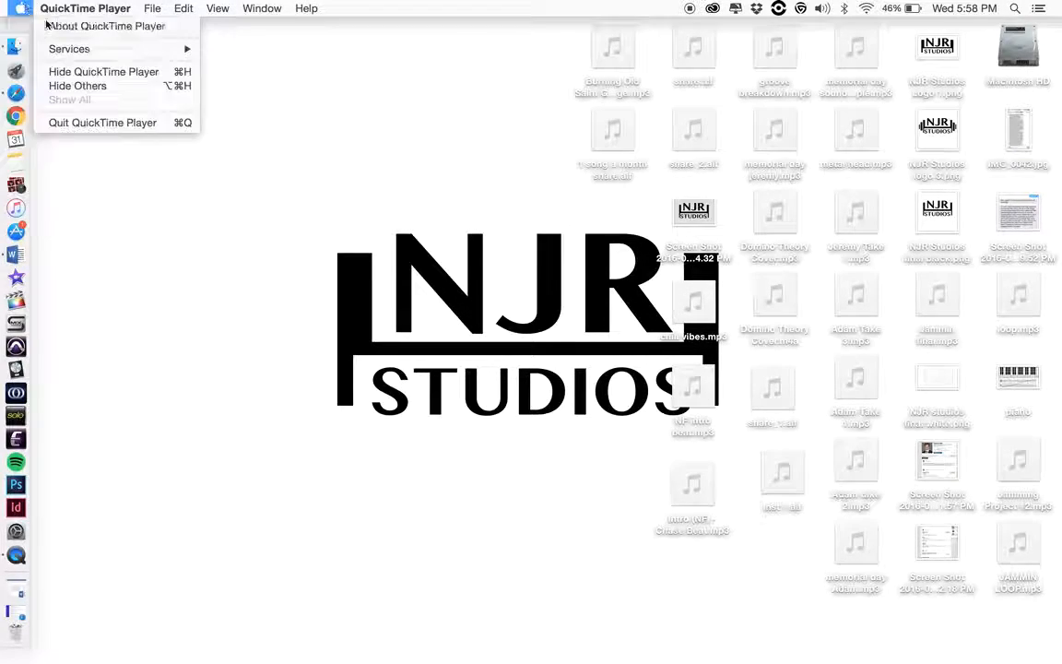
click(106, 26)
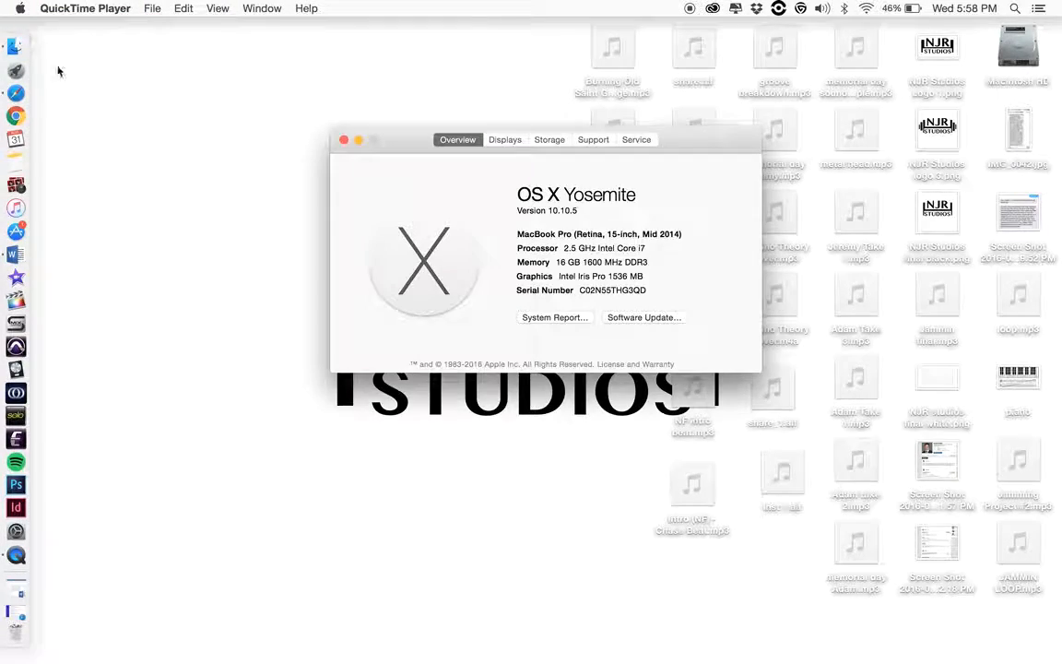
mouse_move(504, 449)
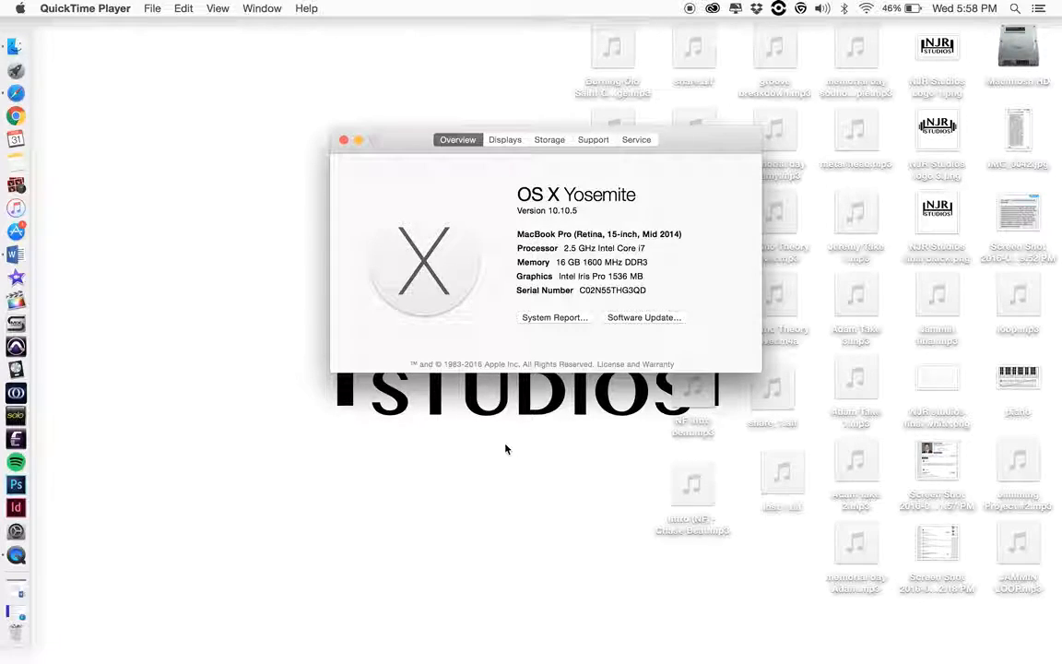
mouse_move(520, 297)
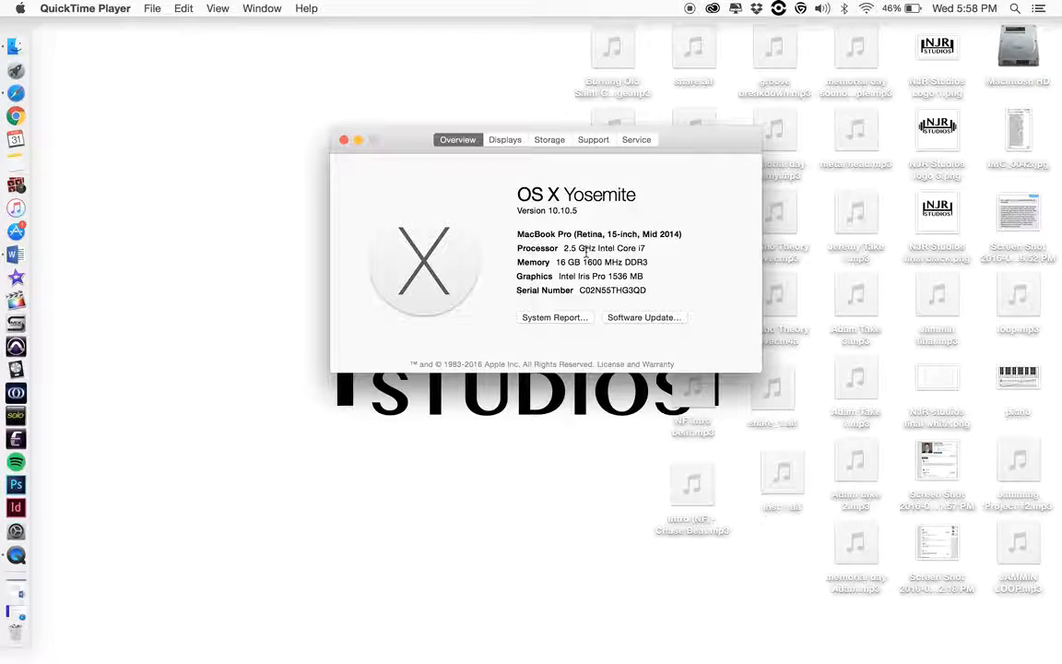
mouse_move(604, 316)
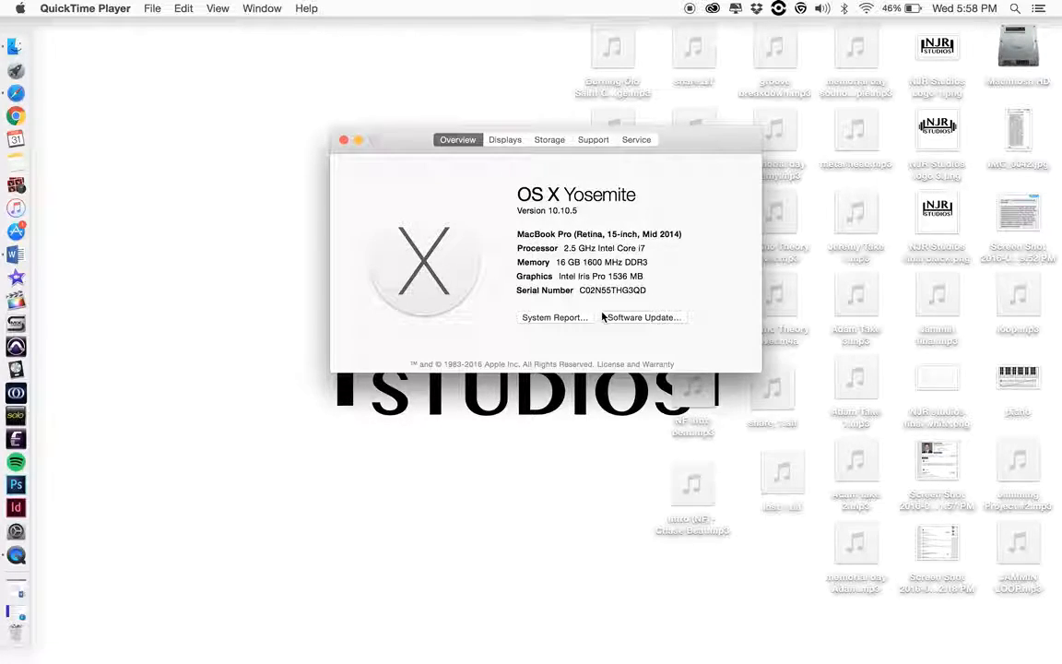
mouse_move(295, 422)
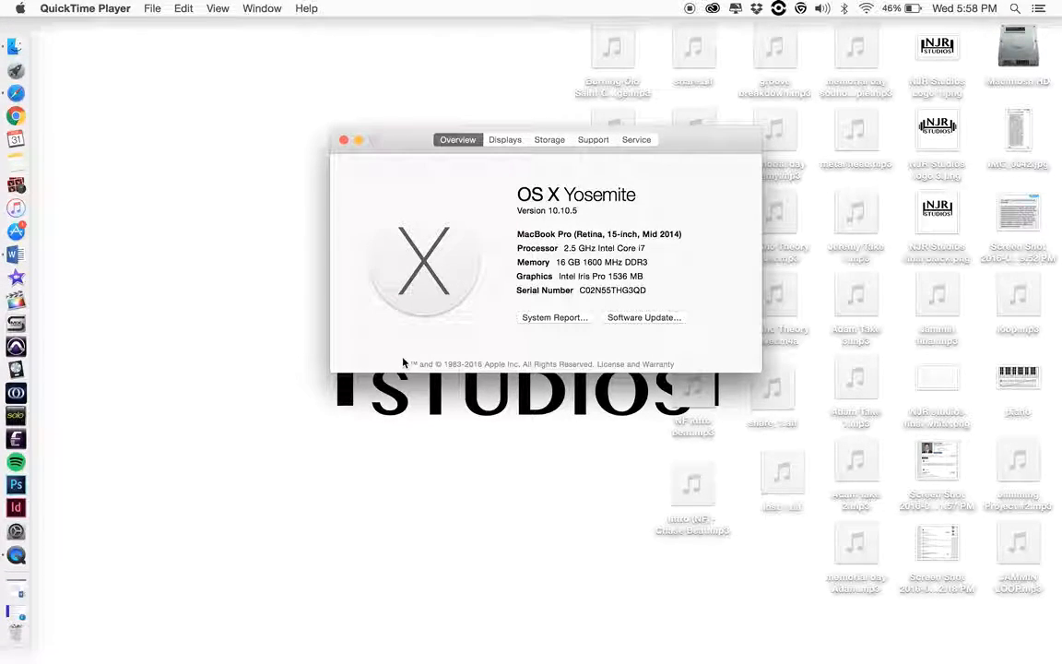
mouse_move(393, 224)
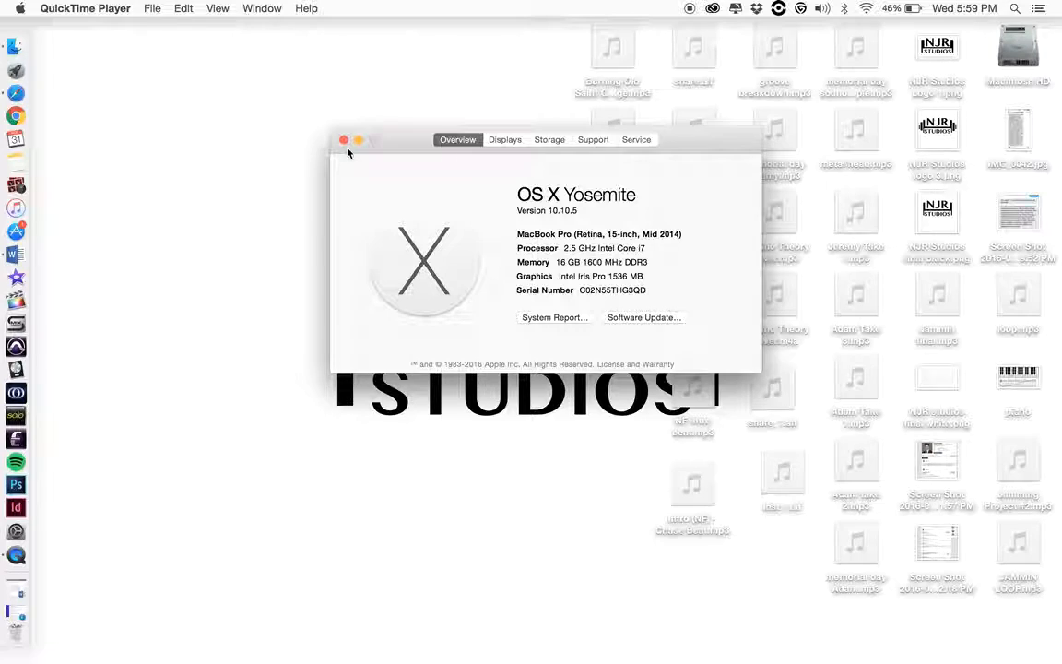
Close About This Mac, then view and dismiss CleanMyMac's disk, memory, battery and trash stats.
click(343, 140)
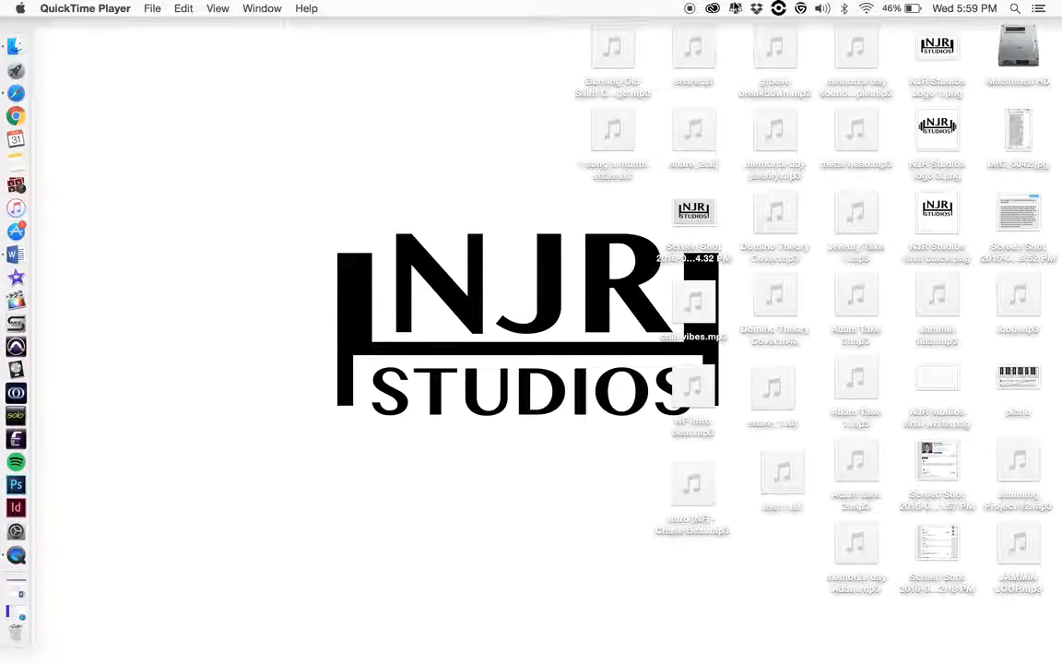
click(735, 9)
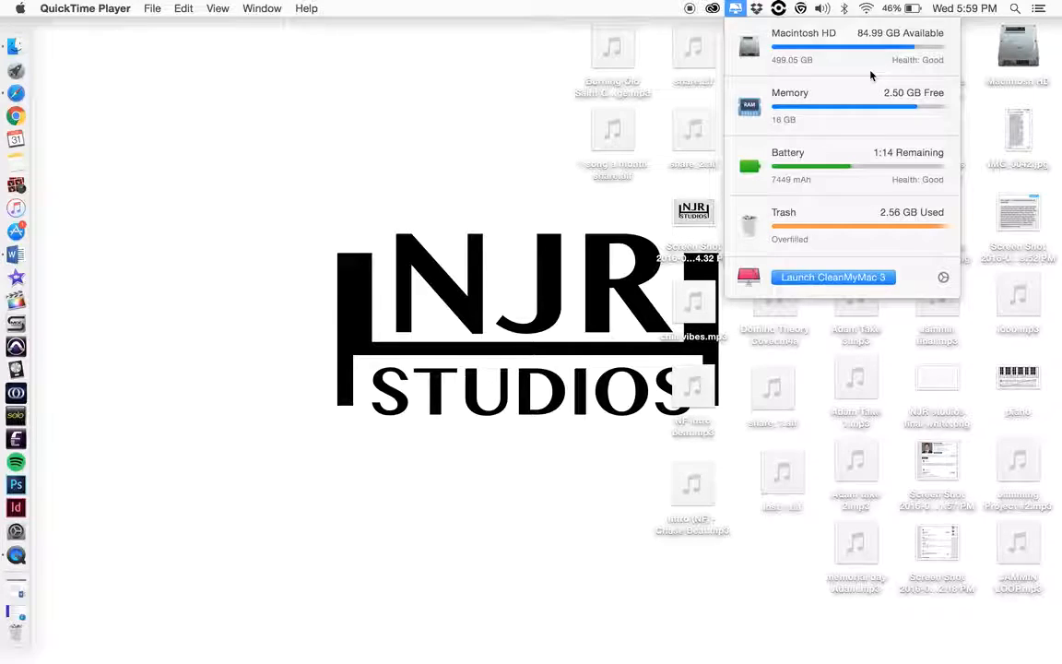
click(735, 8)
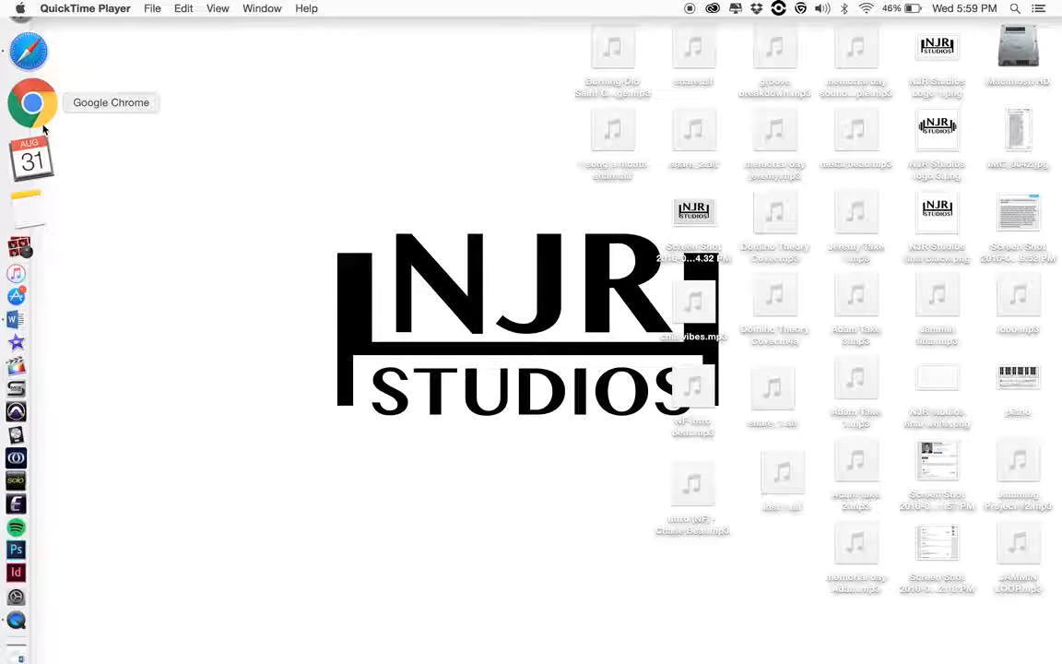
mouse_move(31, 78)
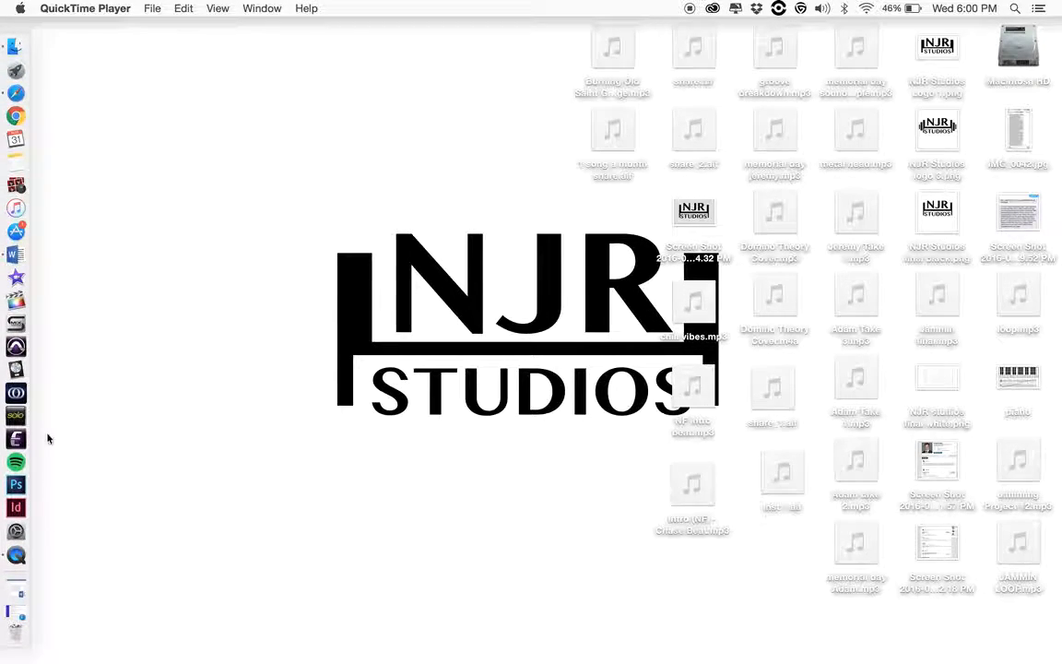
mouse_move(15, 484)
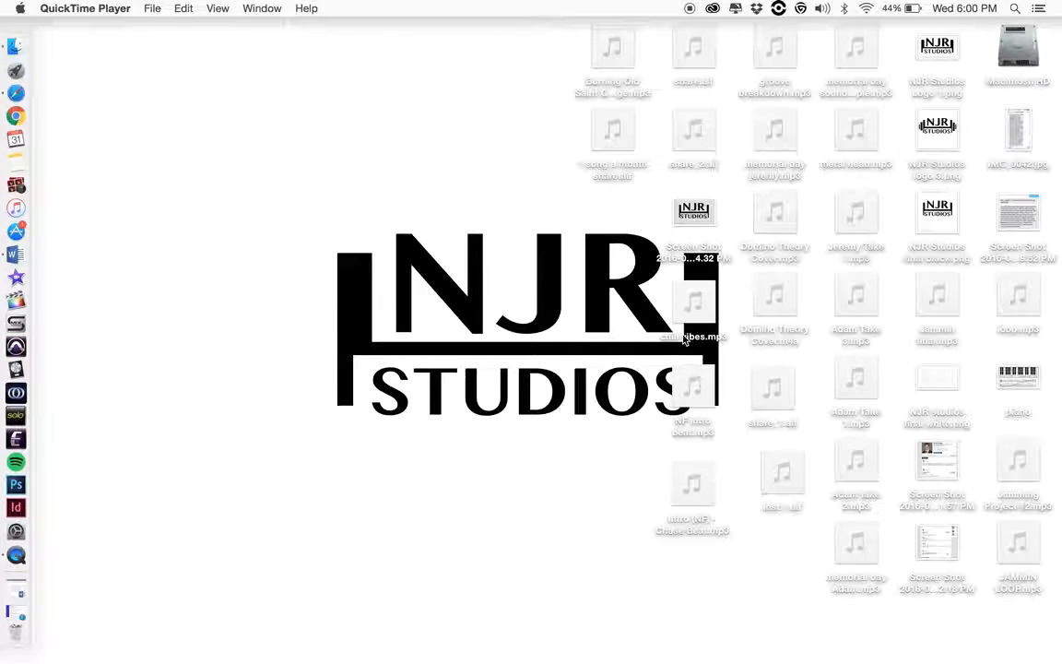
mouse_move(243, 323)
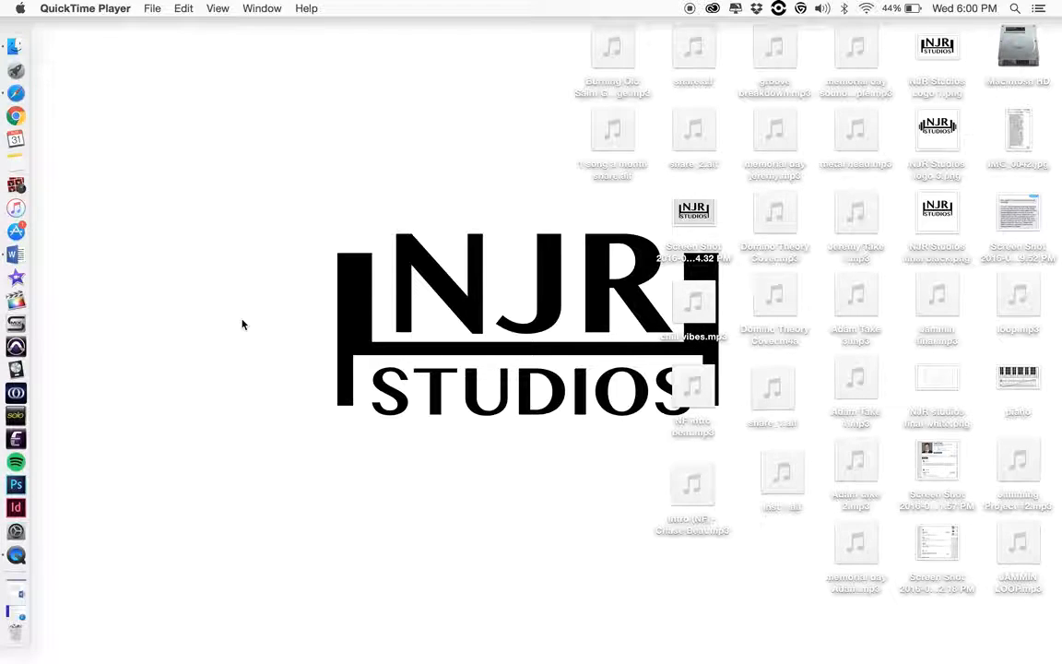
mouse_move(538, 224)
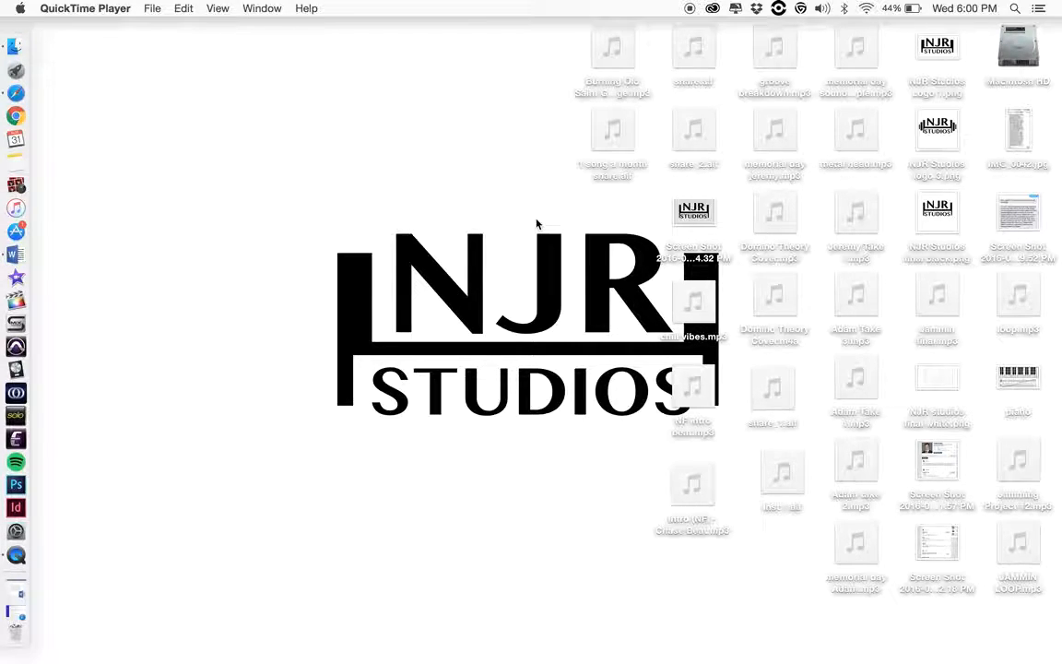